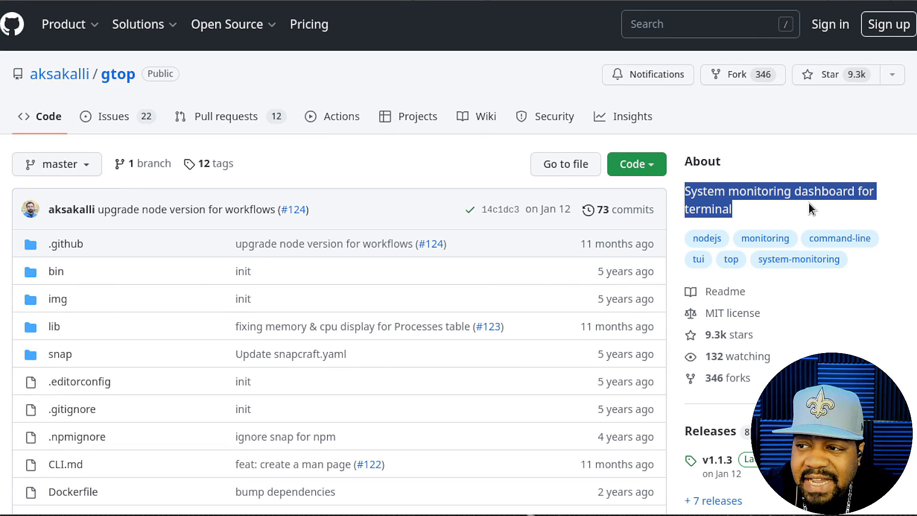
- Run top in Tilix to view processes, quit with q, and start typing htop
{"action": "scroll", "scroll_direction": "down", "scroll_amount": 3}
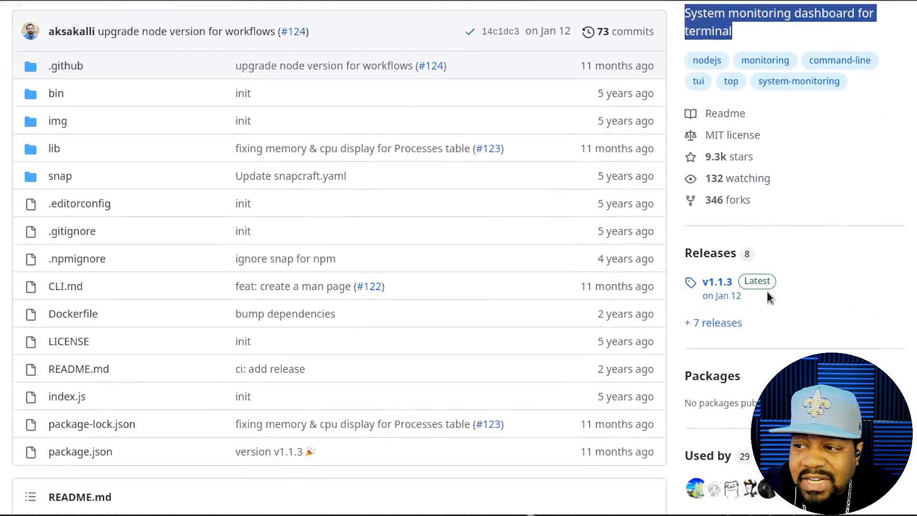
{"action": "scroll", "scroll_direction": "down", "scroll_amount": 3}
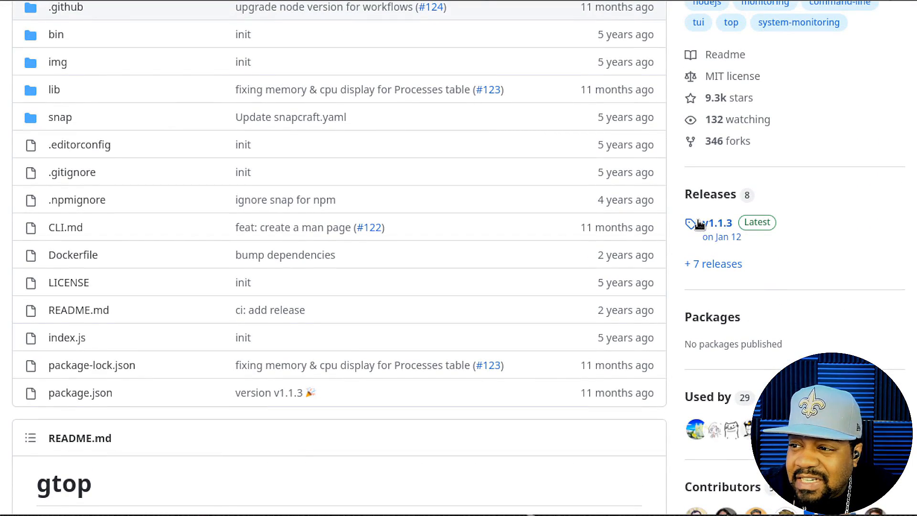
{"action": "mouse_move", "coordinate": [707, 239]}
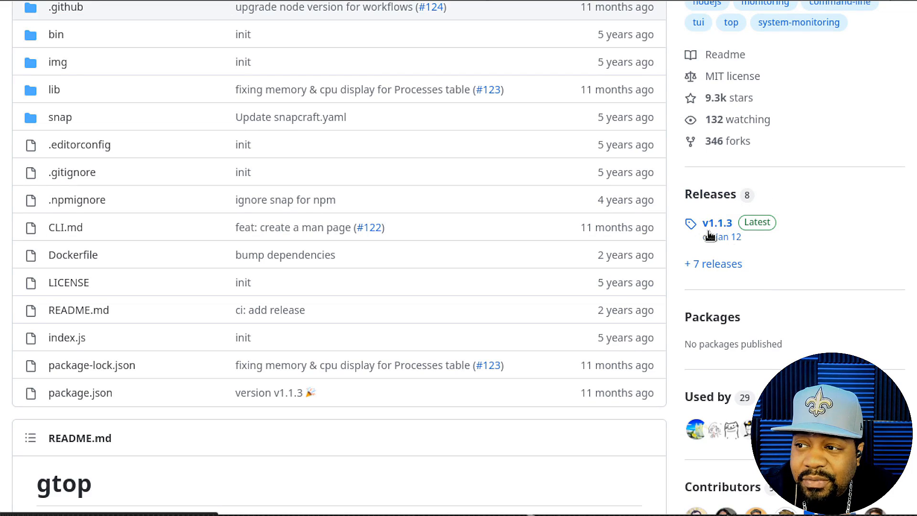
{"action": "mouse_move", "coordinate": [791, 257]}
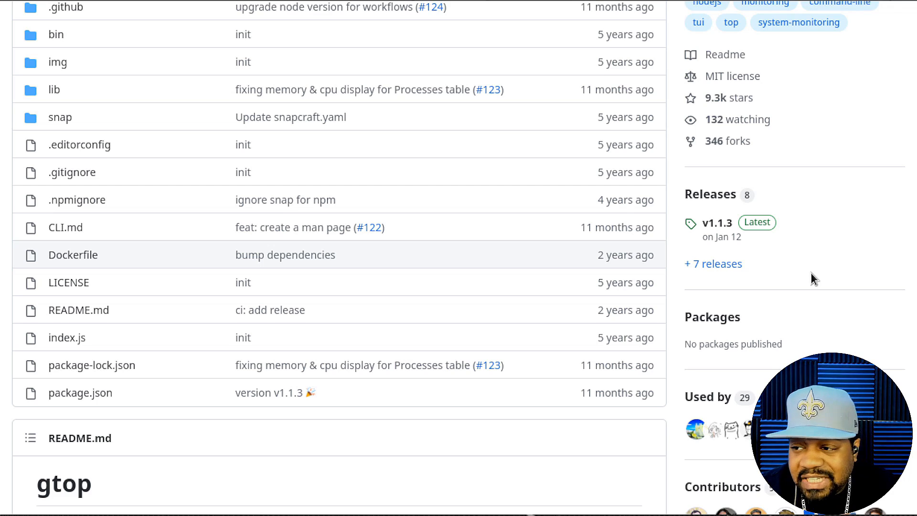
{"action": "scroll", "scroll_direction": "down", "scroll_amount": 3}
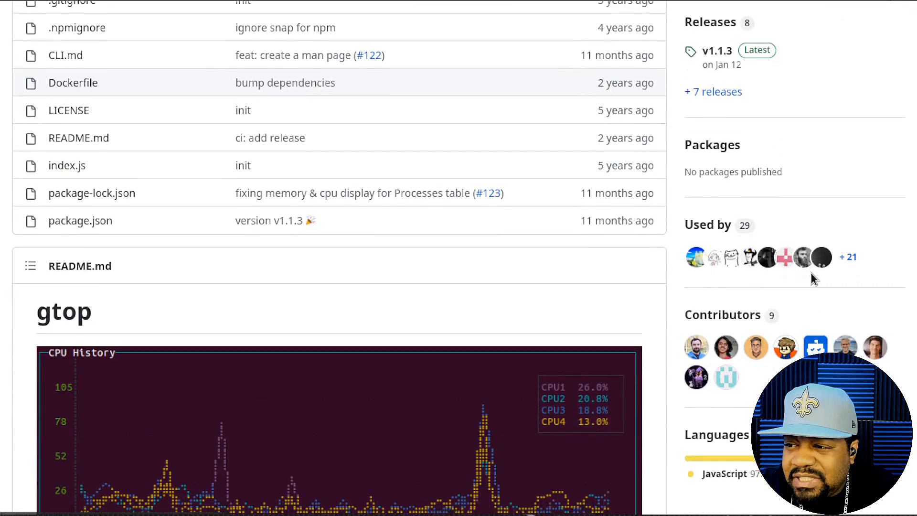
{"action": "scroll", "scroll_direction": "down", "scroll_amount": 3}
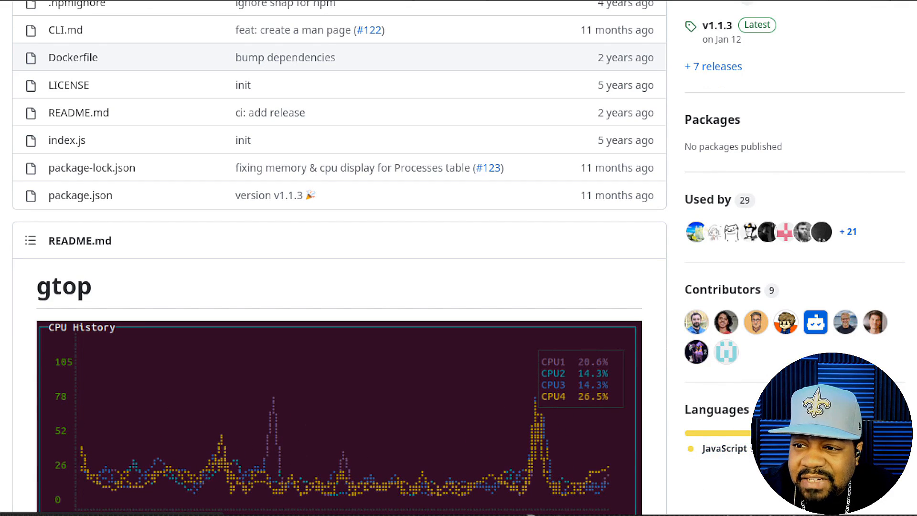
{"action": "scroll", "scroll_direction": "down", "scroll_amount": 3}
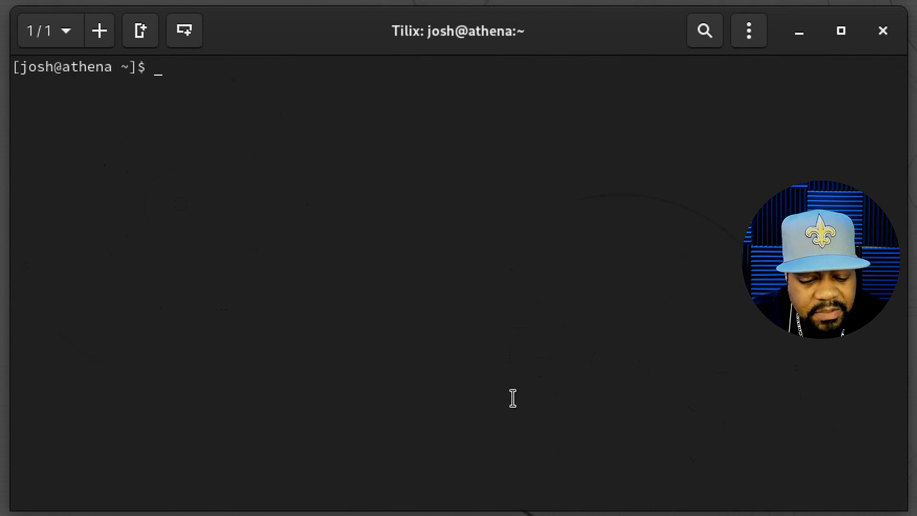
{"action": "type", "text": "top"}
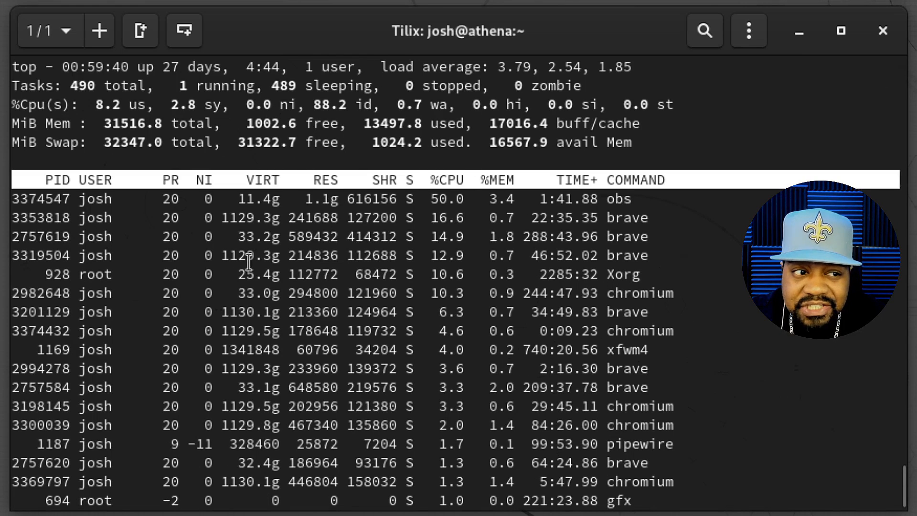
{"action": "key", "text": "q"}
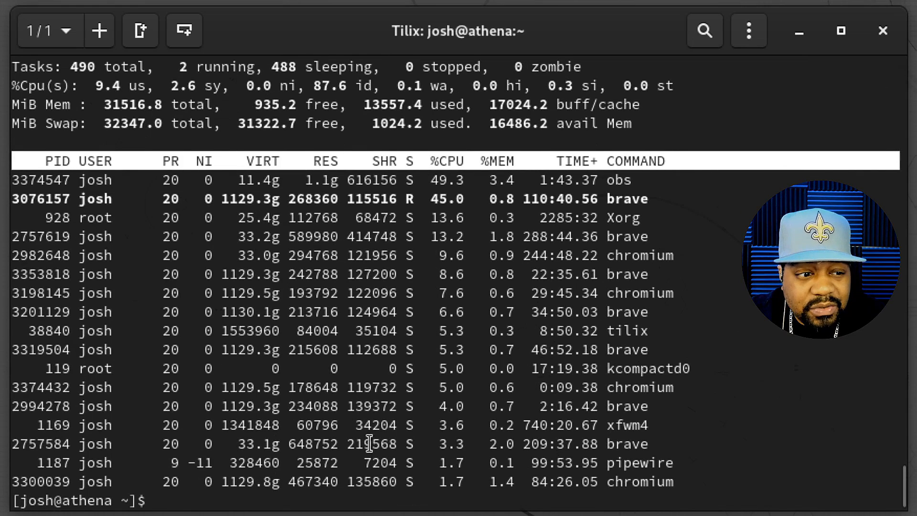
{"action": "type", "text": "h"}
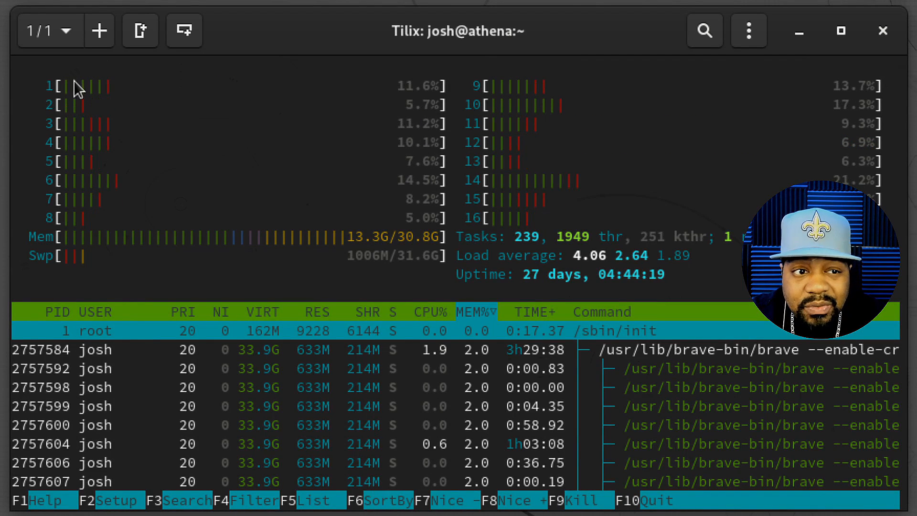
{"action": "mouse_move", "coordinate": [532, 114]}
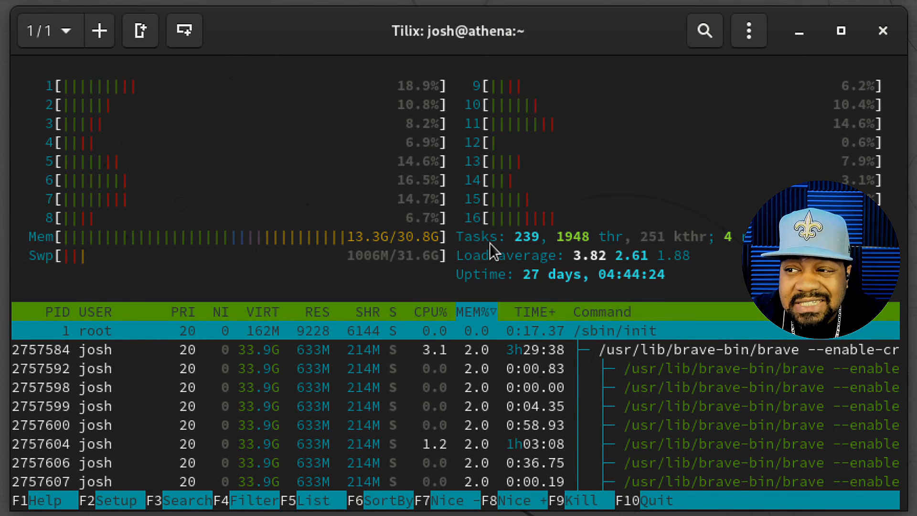
{"action": "mouse_move", "coordinate": [330, 229]}
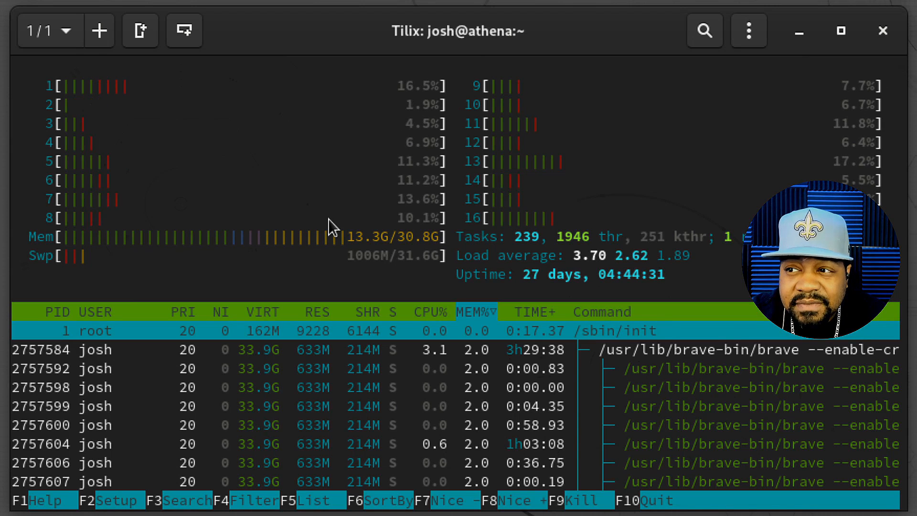
{"action": "mouse_move", "coordinate": [307, 70]}
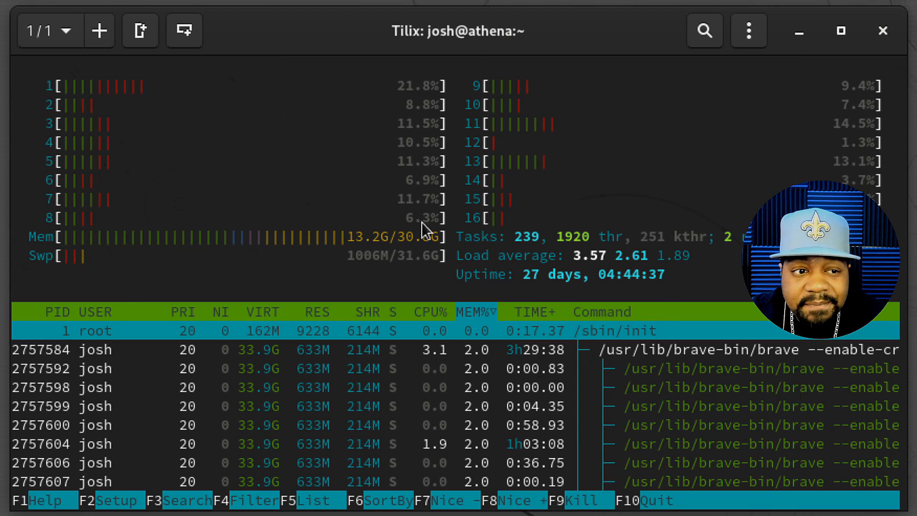
{"action": "mouse_move", "coordinate": [506, 265]}
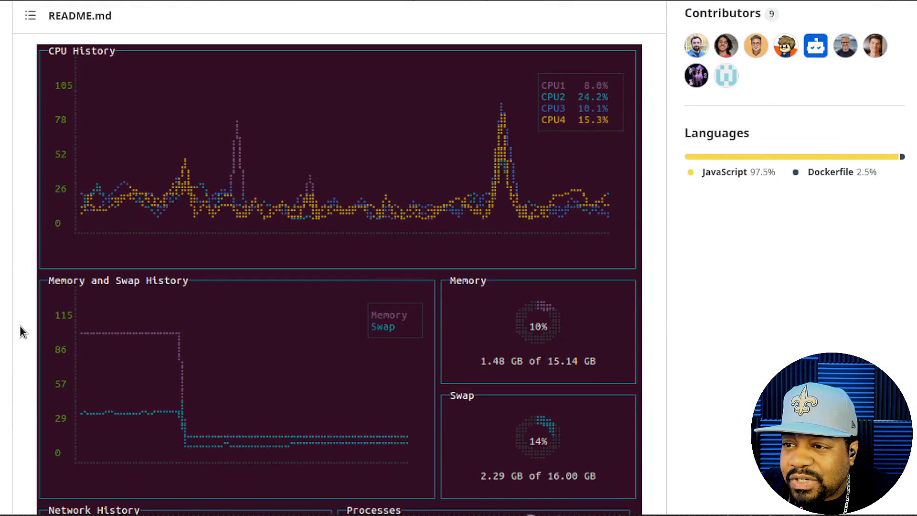
- Scroll the gtop README to Requirements and highlight the Node.js >= v8 requirement
{"action": "scroll", "scroll_direction": "down", "scroll_amount": 3}
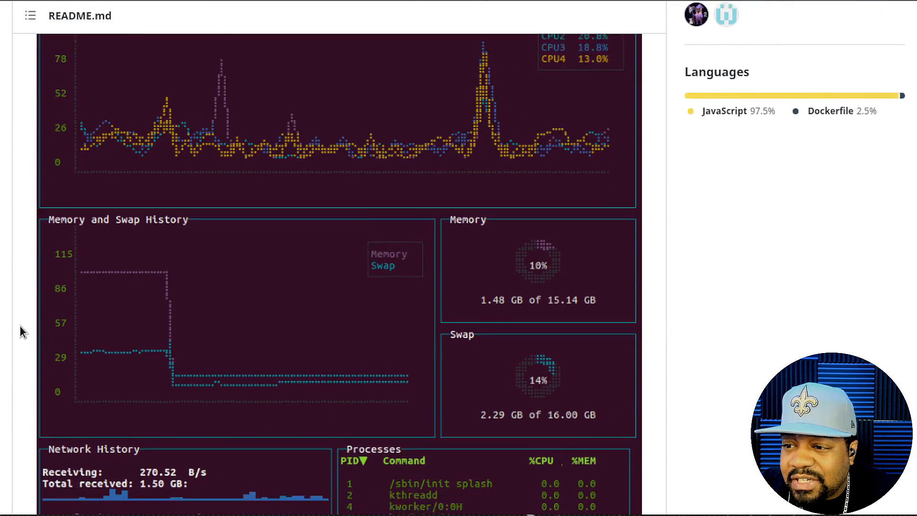
{"action": "scroll", "scroll_direction": "down", "scroll_amount": 3}
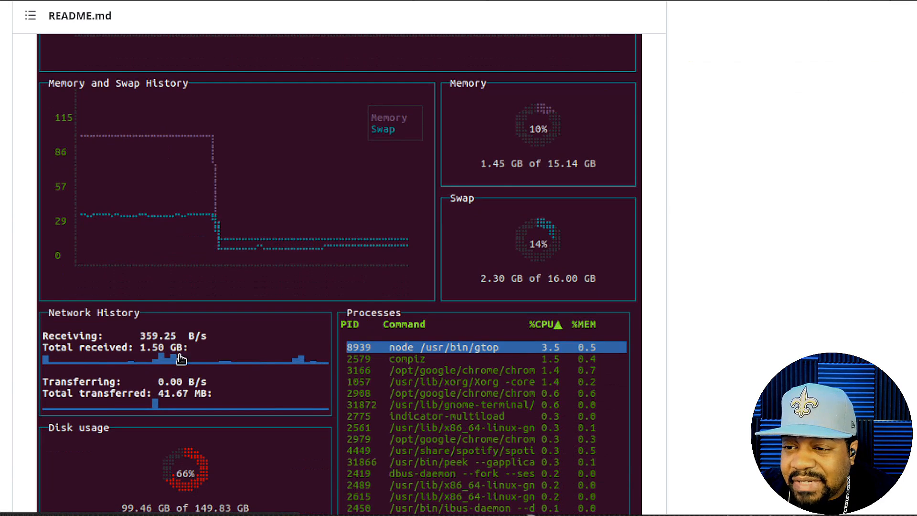
{"action": "scroll", "scroll_direction": "down", "scroll_amount": 3}
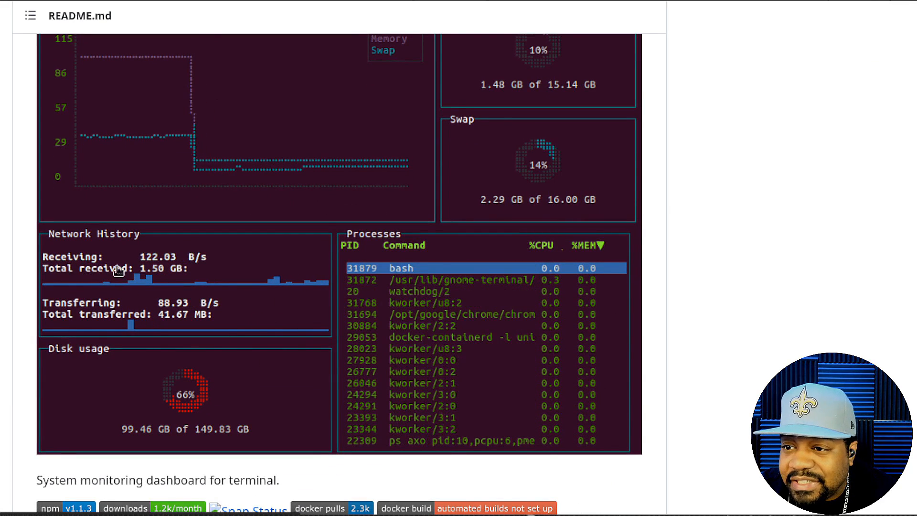
{"action": "scroll", "scroll_direction": "down", "scroll_amount": 3}
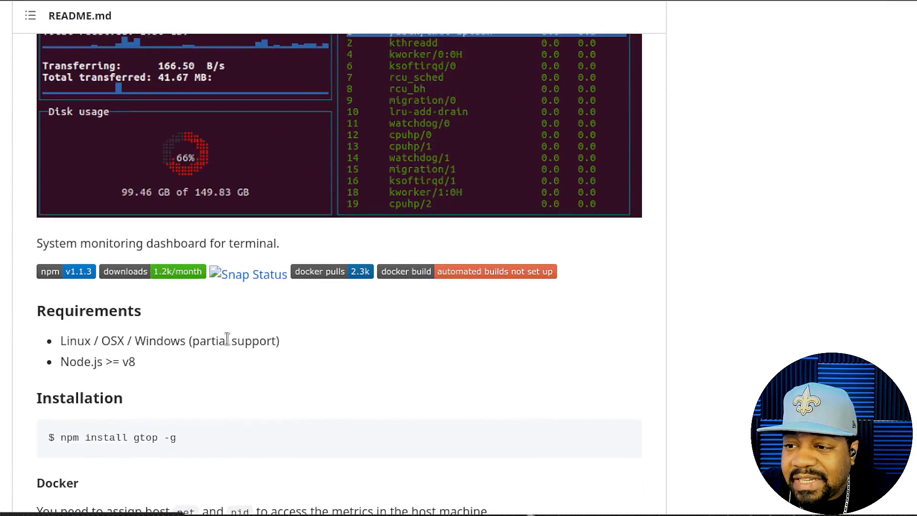
{"action": "scroll", "scroll_direction": "down", "scroll_amount": 3}
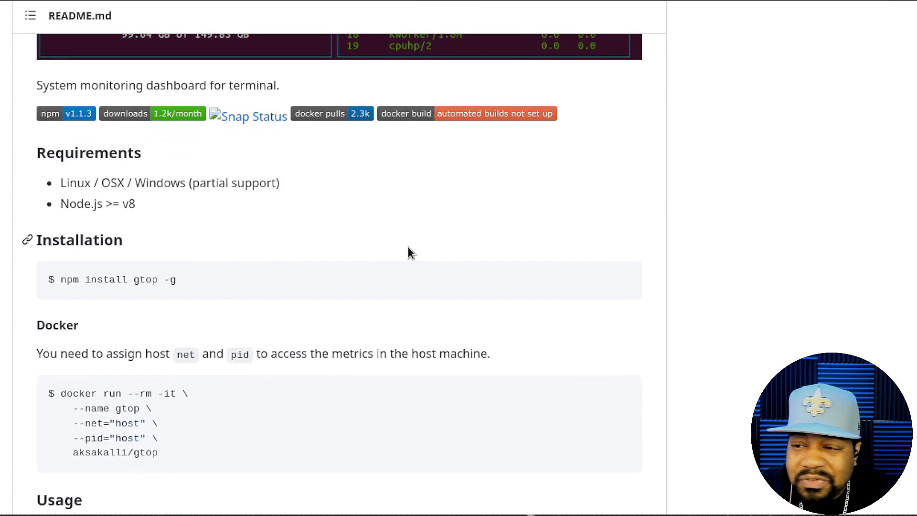
{"action": "mouse_move", "coordinate": [216, 226]}
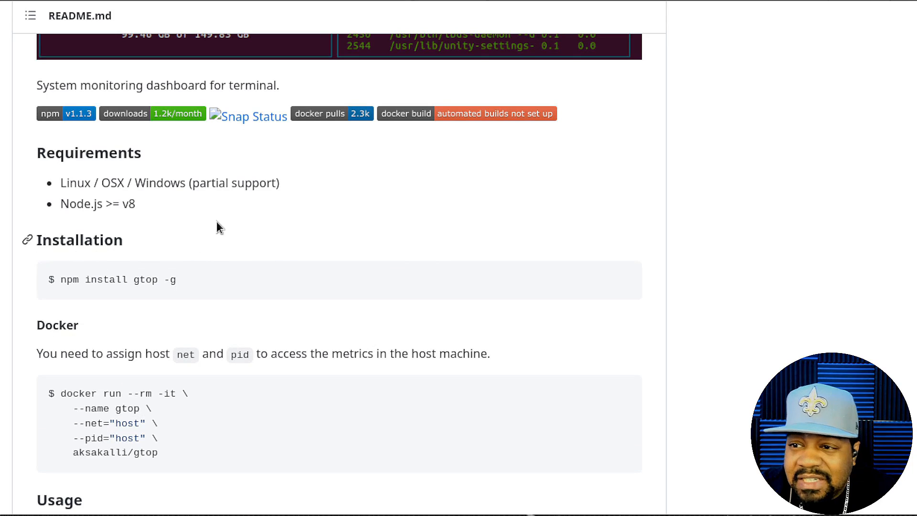
{"action": "mouse_move", "coordinate": [105, 224]}
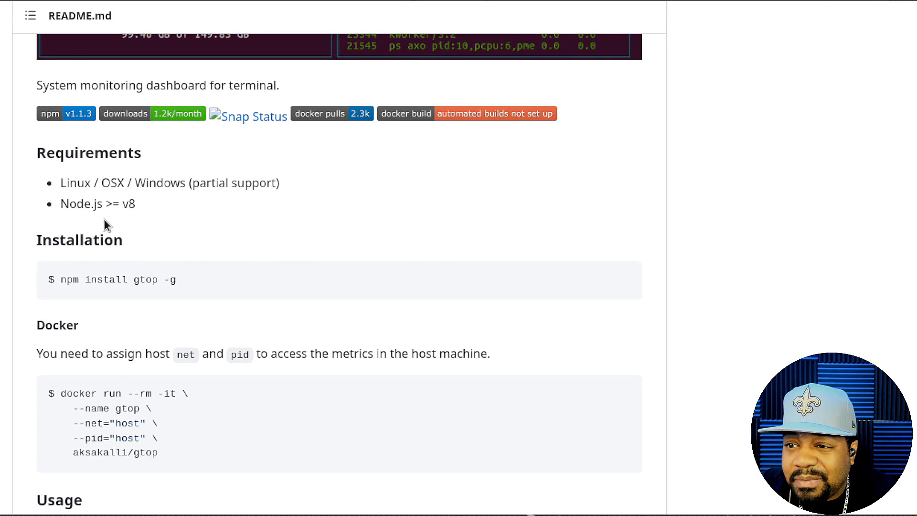
{"action": "double_click", "coordinate": [97, 203]}
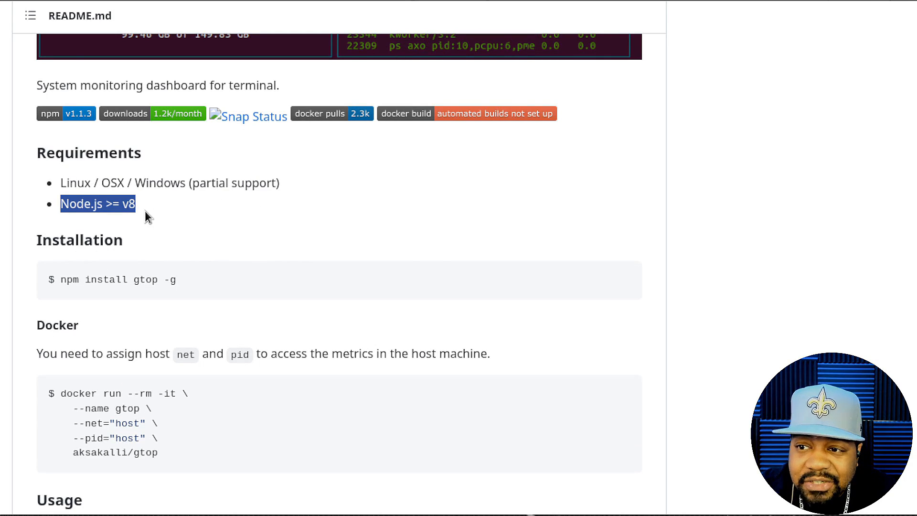
{"action": "mouse_move", "coordinate": [117, 201]}
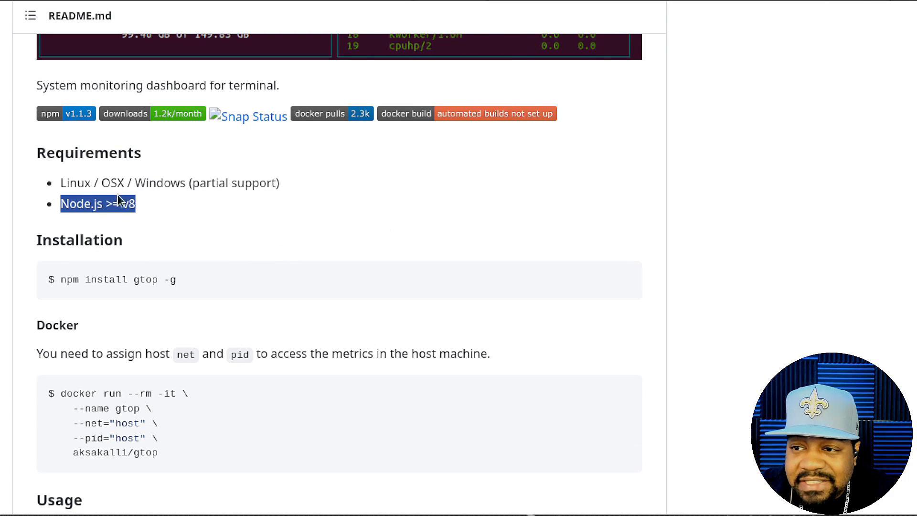
{"action": "mouse_move", "coordinate": [129, 316]}
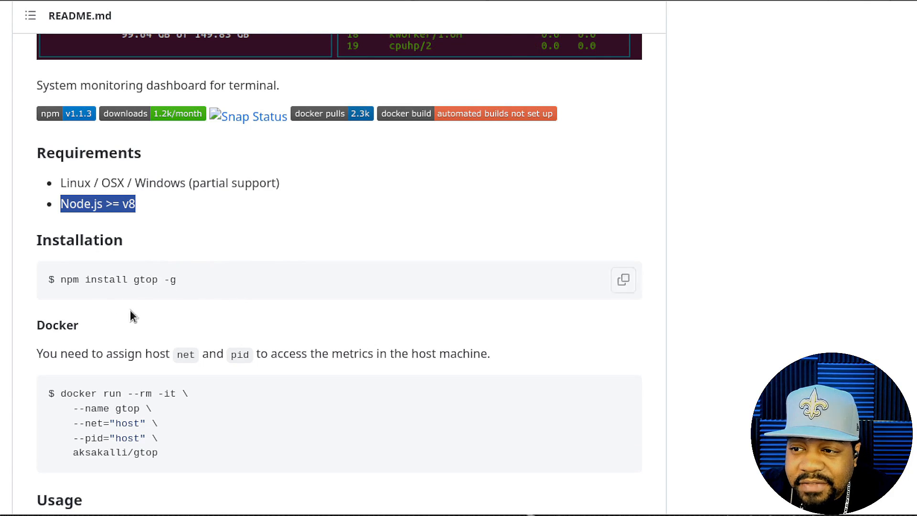
- Scroll through the Installation and Usage sections, then back up toward the file list
{"action": "scroll", "scroll_direction": "down", "scroll_amount": 3}
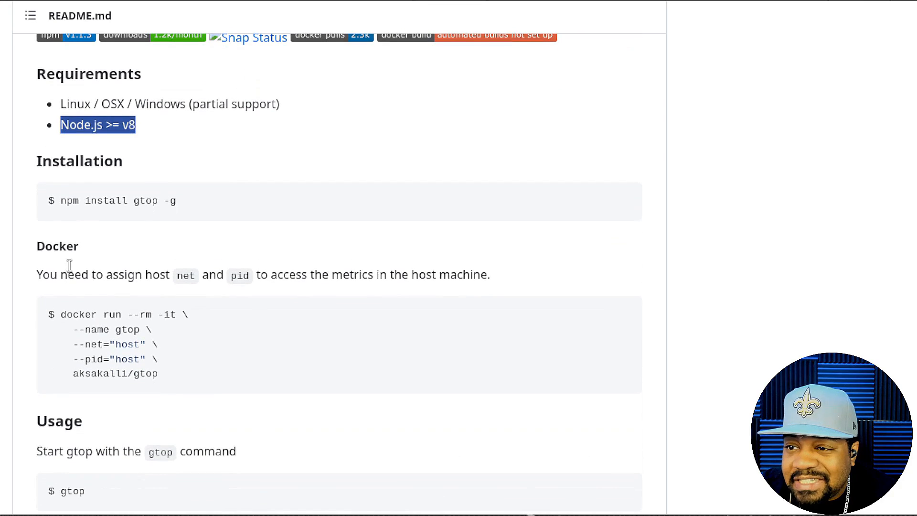
{"action": "mouse_move", "coordinate": [263, 257]}
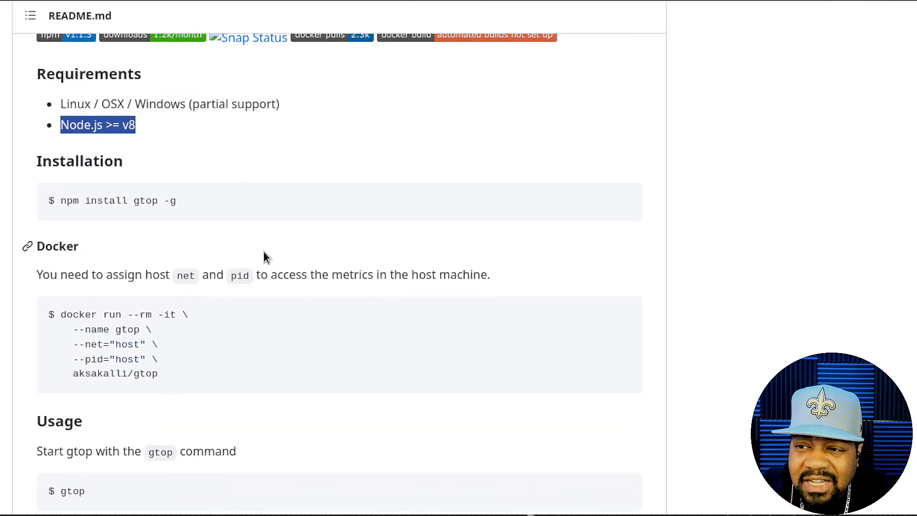
{"action": "scroll", "scroll_direction": "down", "scroll_amount": 3}
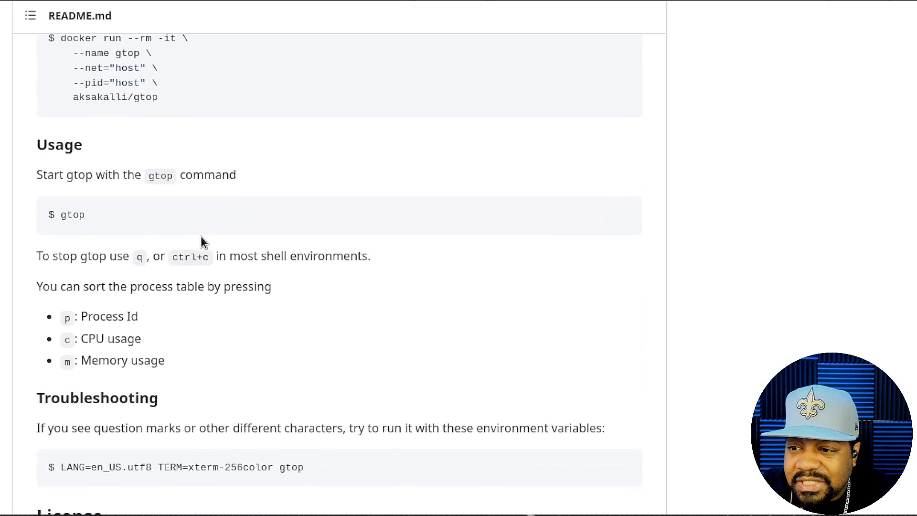
{"action": "scroll", "scroll_direction": "up", "scroll_amount": 3}
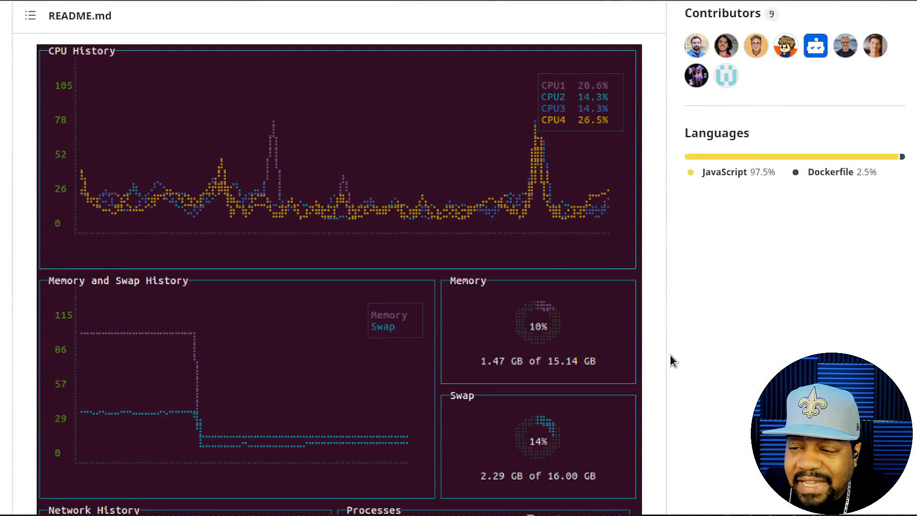
{"action": "scroll", "scroll_direction": "up", "scroll_amount": 3}
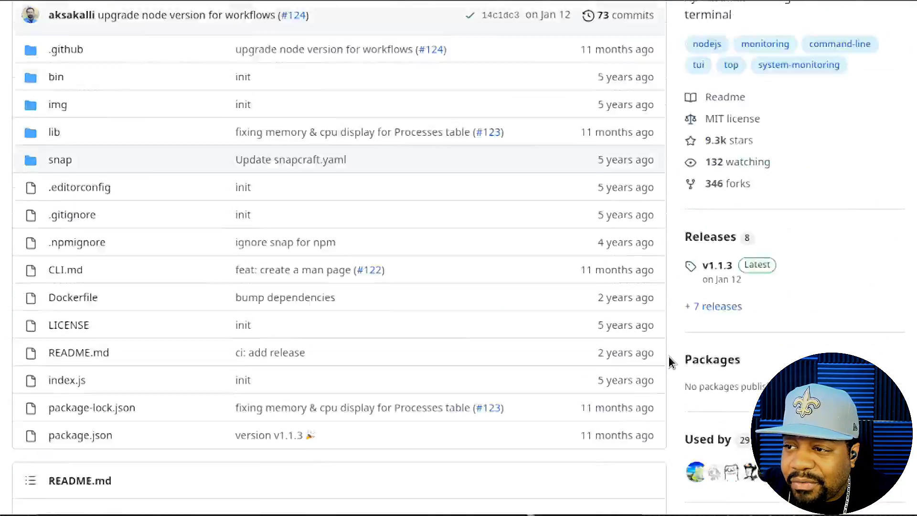
{"action": "scroll", "scroll_direction": "up", "scroll_amount": 3}
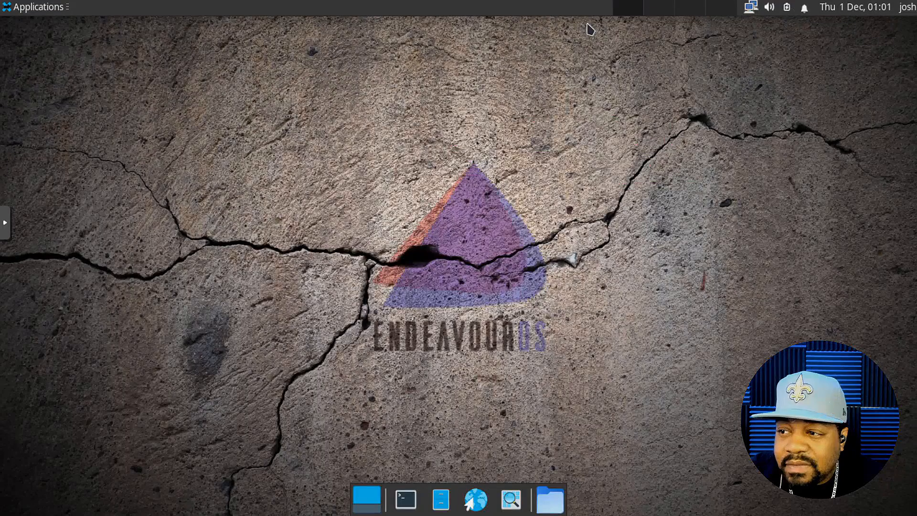
{"action": "mouse_move", "coordinate": [524, 5]}
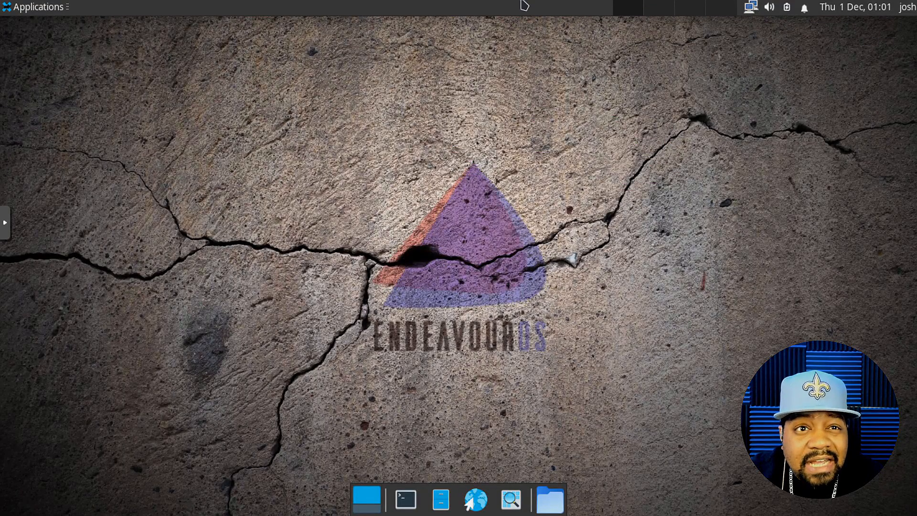
{"action": "mouse_move", "coordinate": [554, 70]}
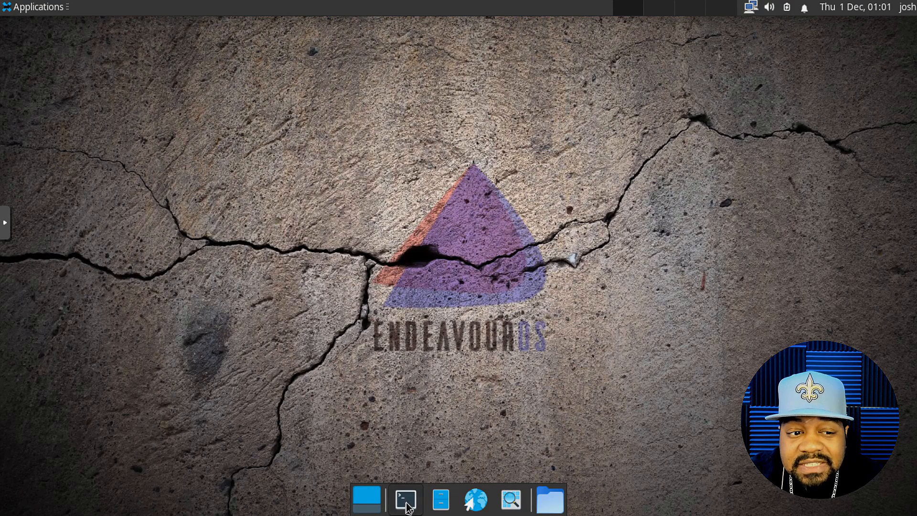
- Open a new terminal and run sudo pacman -Syu, entering the administrator password
{"action": "left_click", "coordinate": [404, 498]}
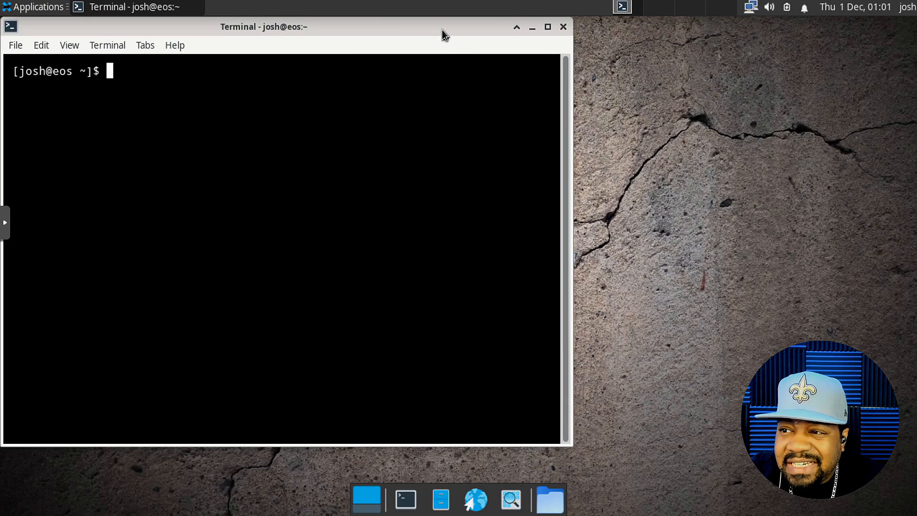
{"action": "mouse_move", "coordinate": [341, 92]}
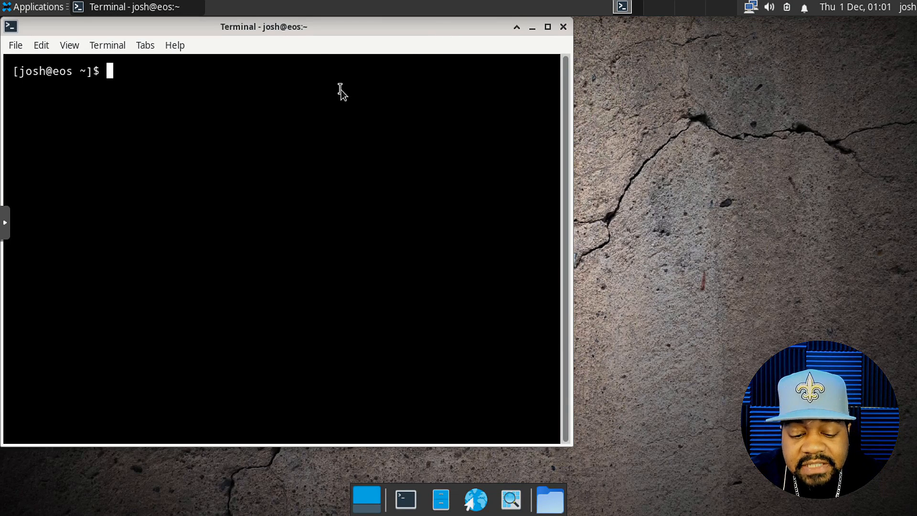
{"action": "type", "text": "sudo"}
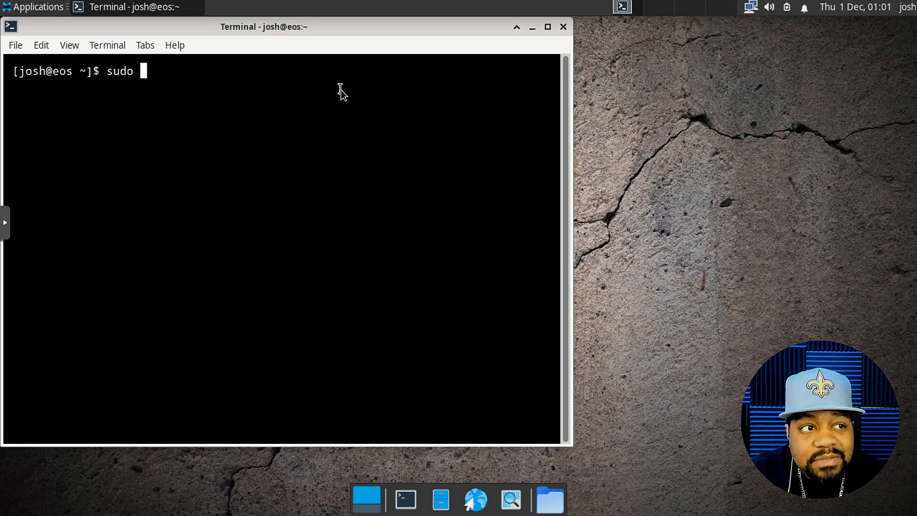
{"action": "type", "text": "pacman"}
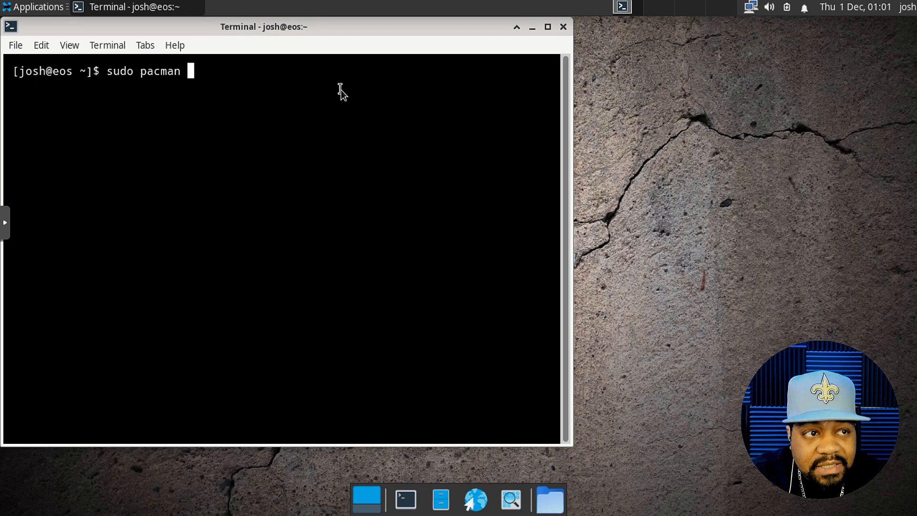
{"action": "type", "text": "-Syu"}
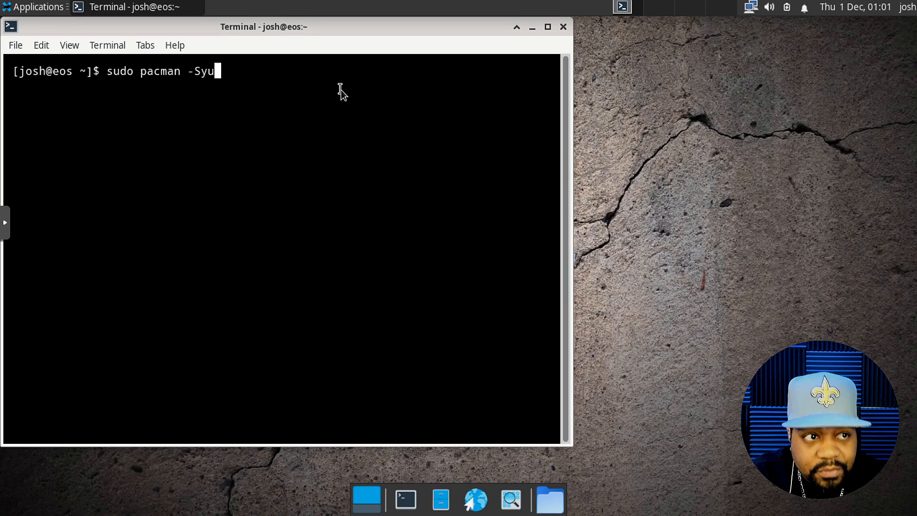
{"action": "key", "text": "Return"}
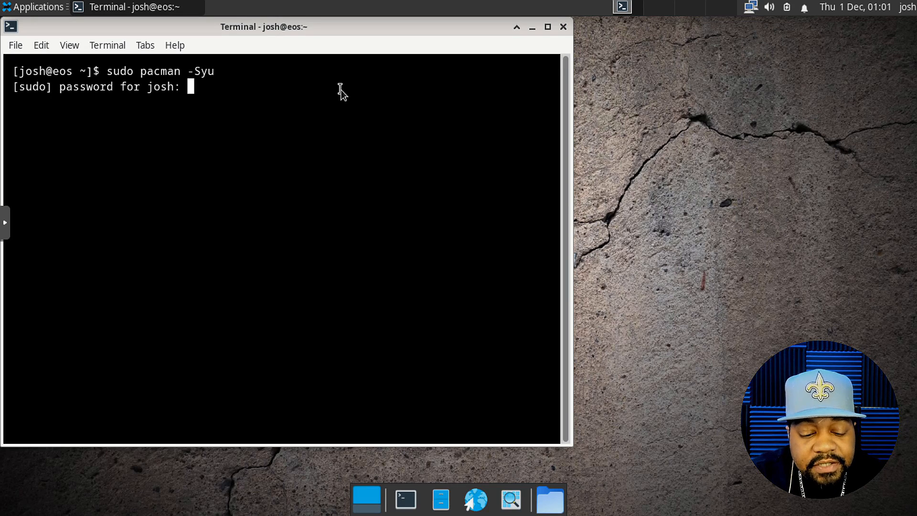
{"action": "key", "text": "Return"}
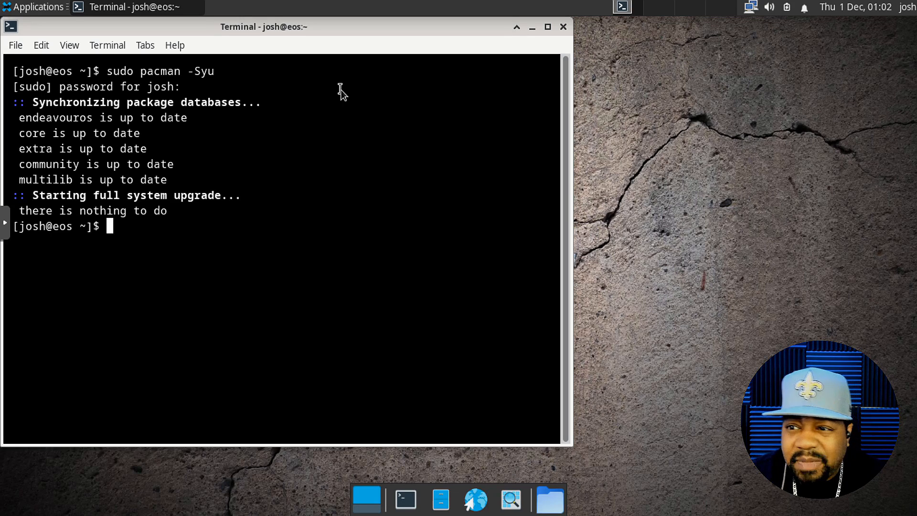
{"action": "mouse_move", "coordinate": [900, 255]}
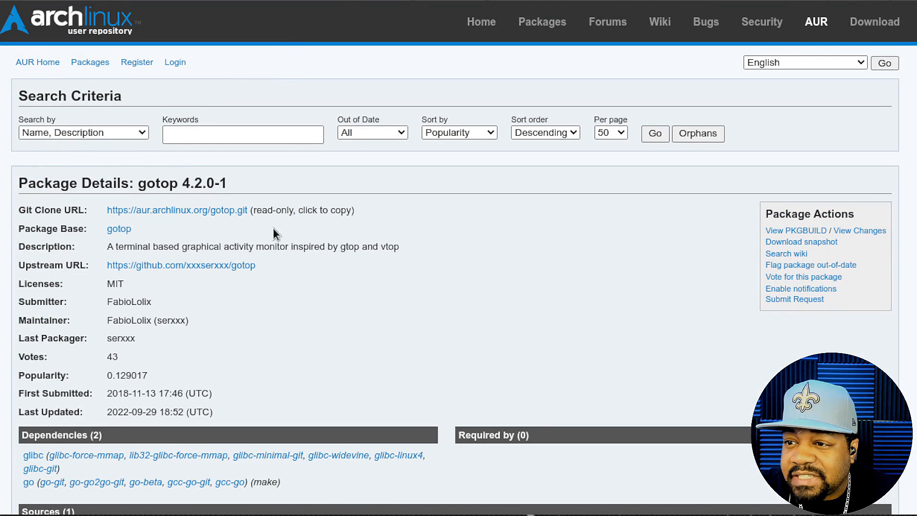
{"action": "mouse_move", "coordinate": [118, 229]}
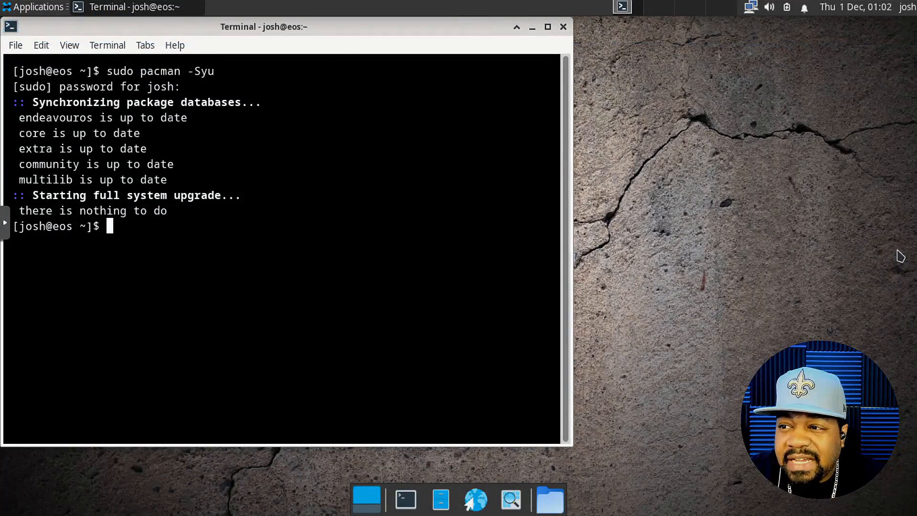
{"action": "mouse_move", "coordinate": [313, 198]}
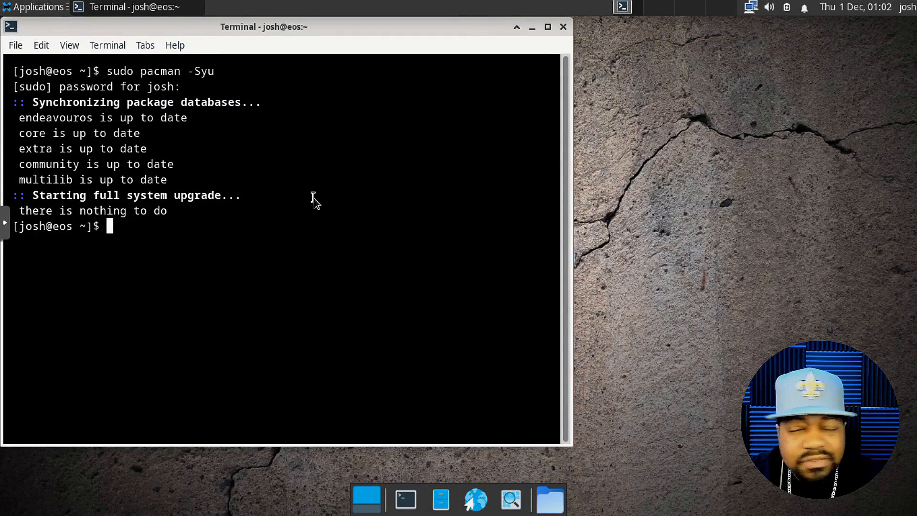
{"action": "mouse_move", "coordinate": [299, 237]}
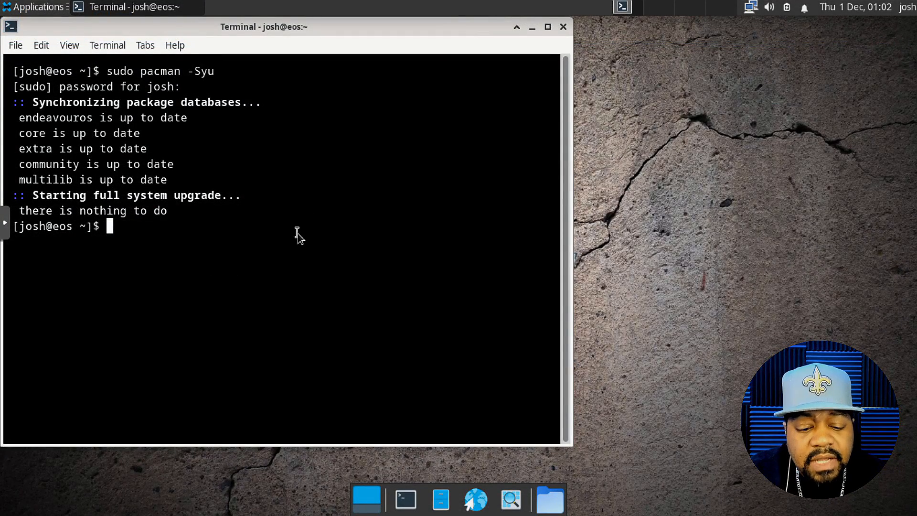
- Start the yay -S gtop install and highlight the nodejs 19.2.0-1 dependency
{"action": "type", "text": "yay"}
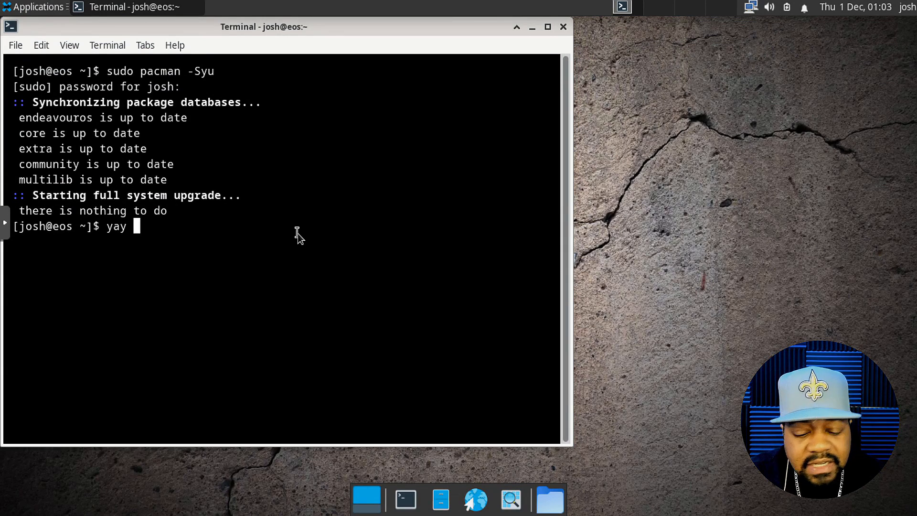
{"action": "type", "text": "-S"}
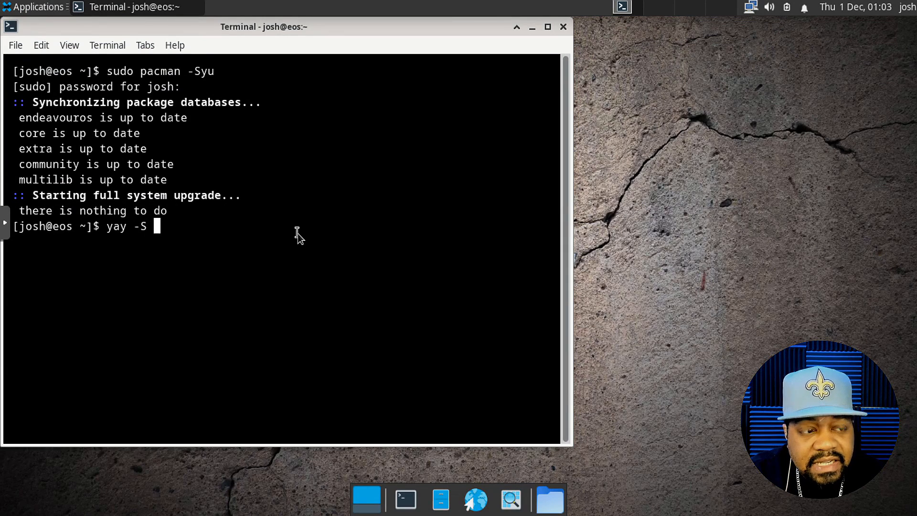
{"action": "type", "text": "gtop"}
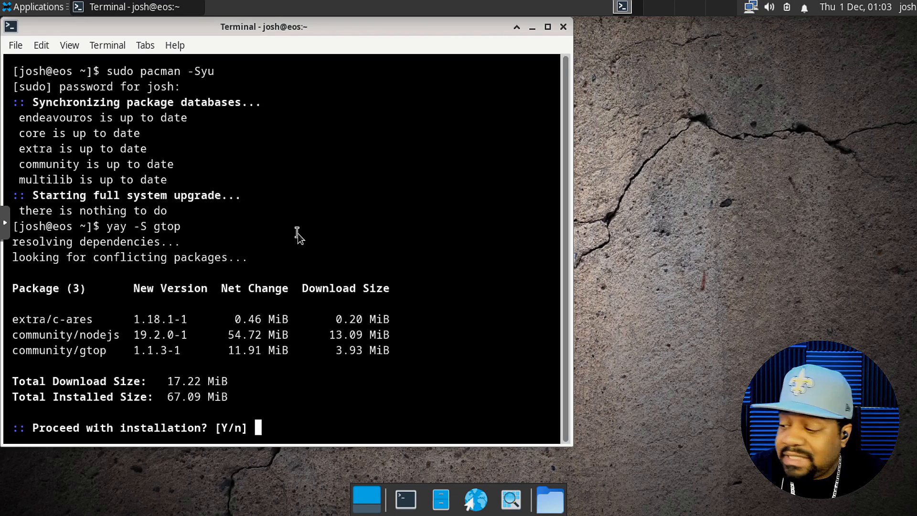
{"action": "mouse_move", "coordinate": [132, 342]}
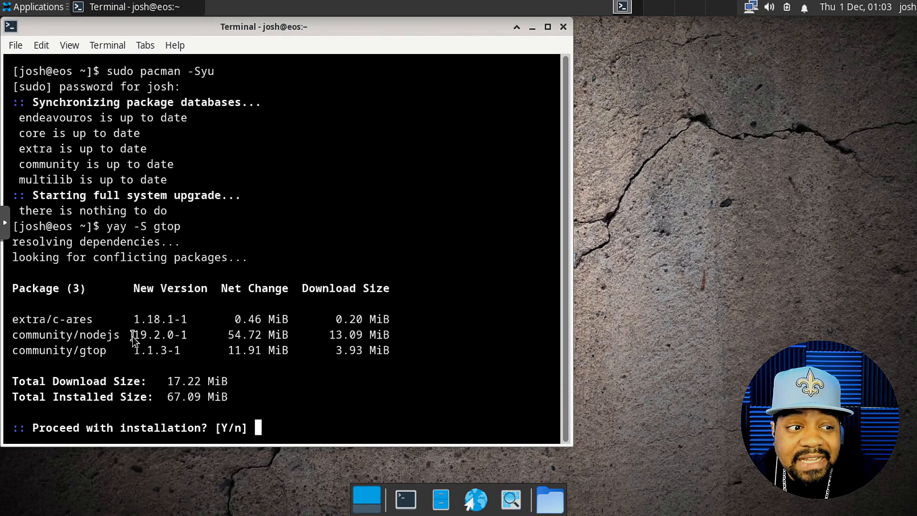
{"action": "double_click", "coordinate": [158, 335]}
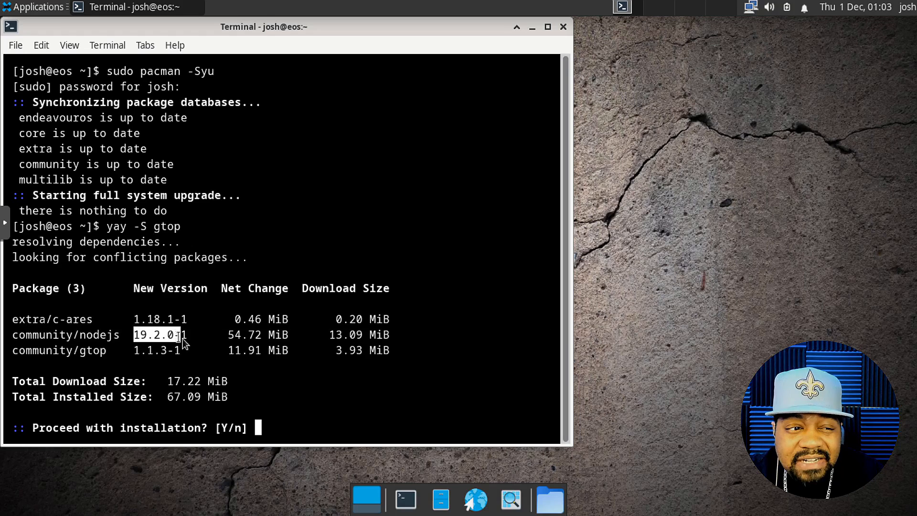
{"action": "mouse_move", "coordinate": [123, 349]}
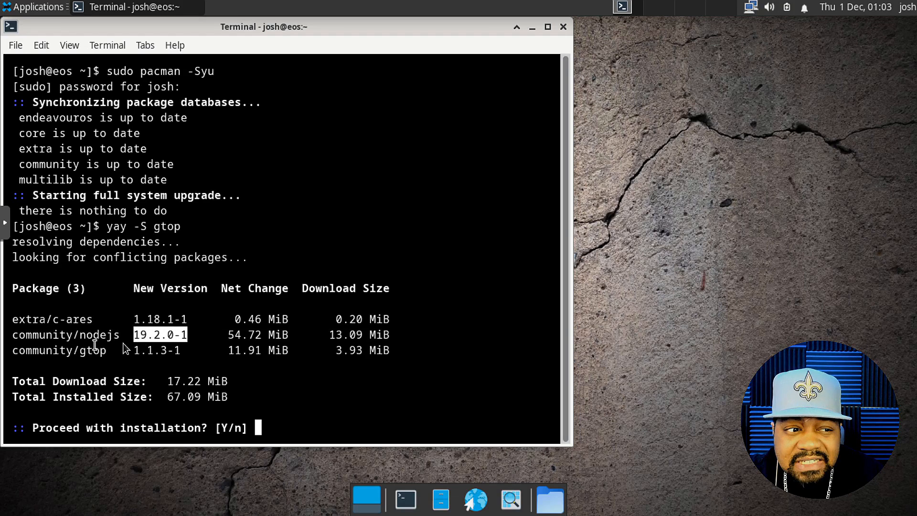
{"action": "mouse_move", "coordinate": [330, 407]}
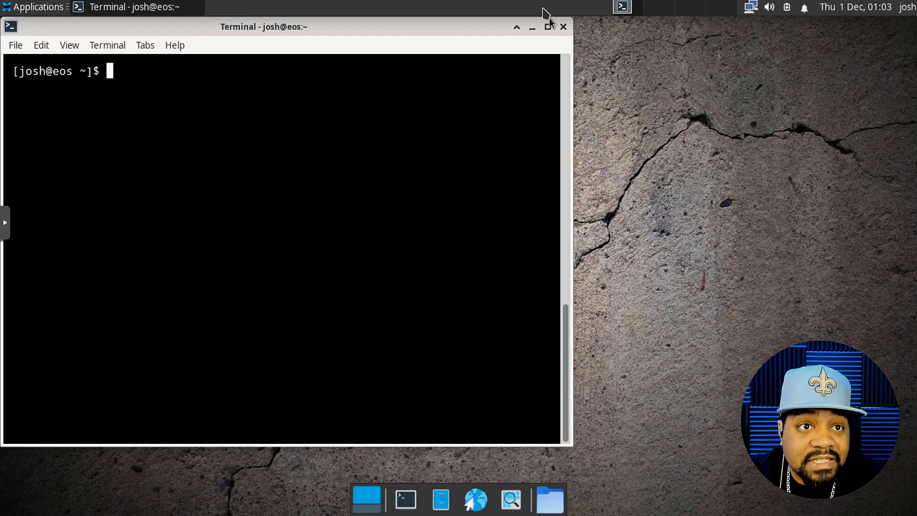
- Maximize the terminal window, launch gtop, then quit it with q
{"action": "left_click", "coordinate": [549, 26]}
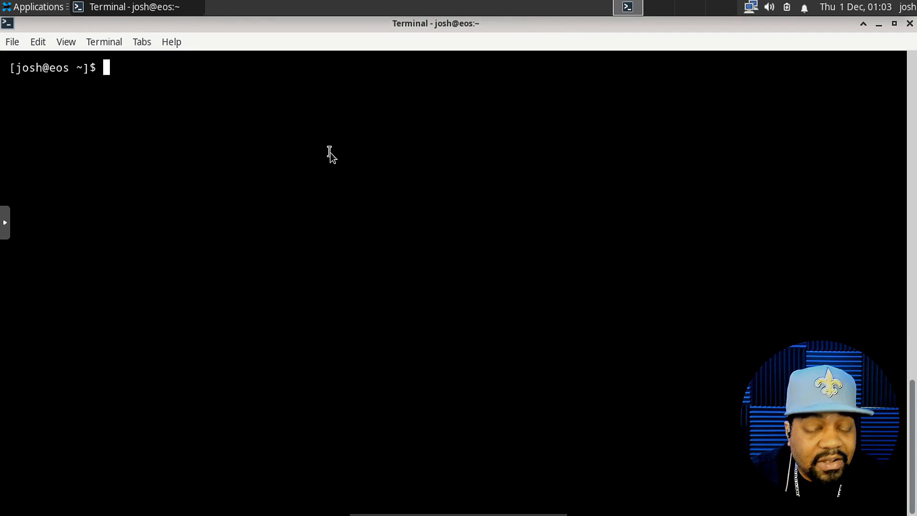
{"action": "type", "text": "gtop"}
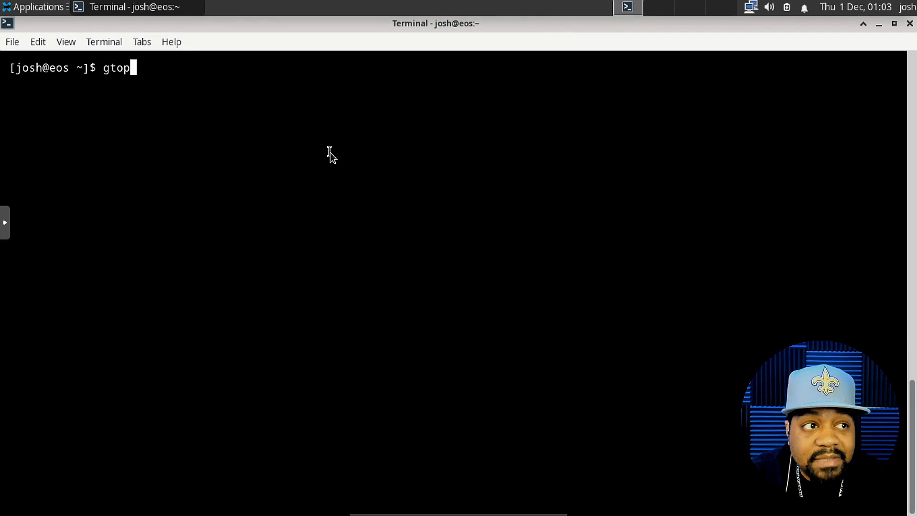
{"action": "key", "text": "Return"}
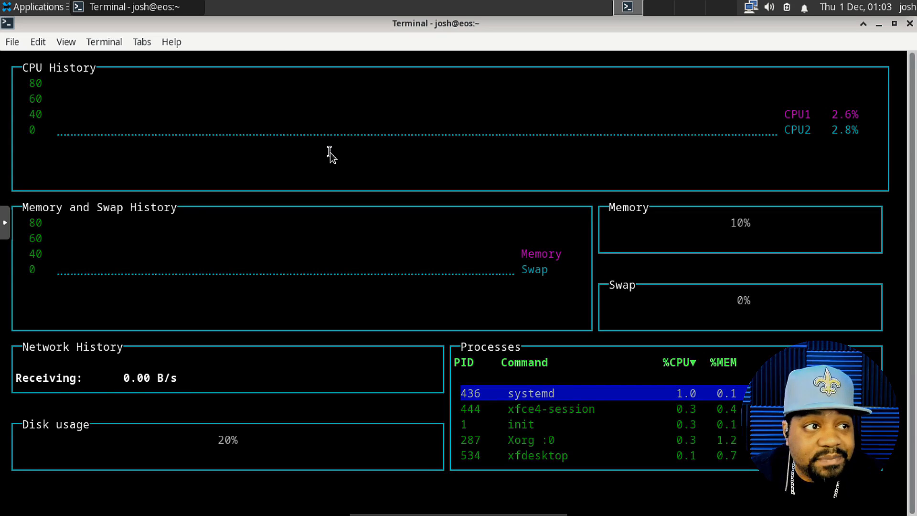
{"action": "mouse_move", "coordinate": [175, 351]}
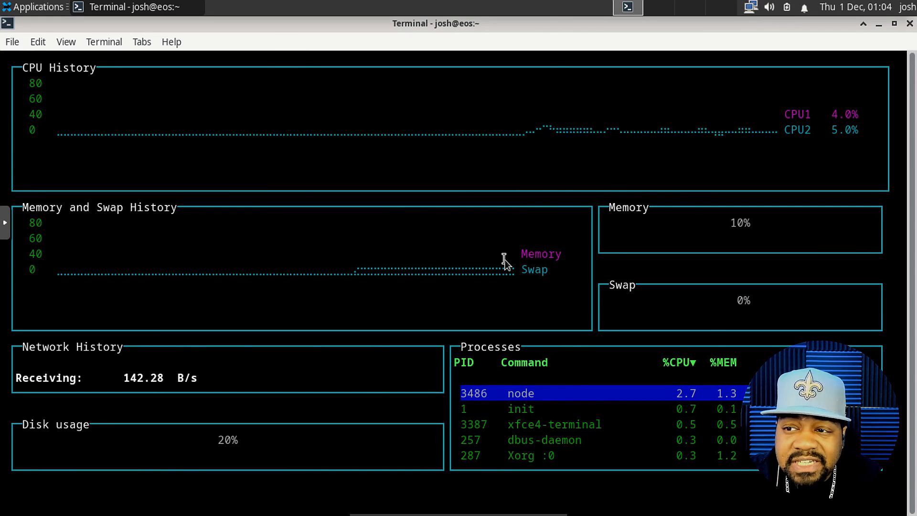
{"action": "mouse_move", "coordinate": [389, 307]}
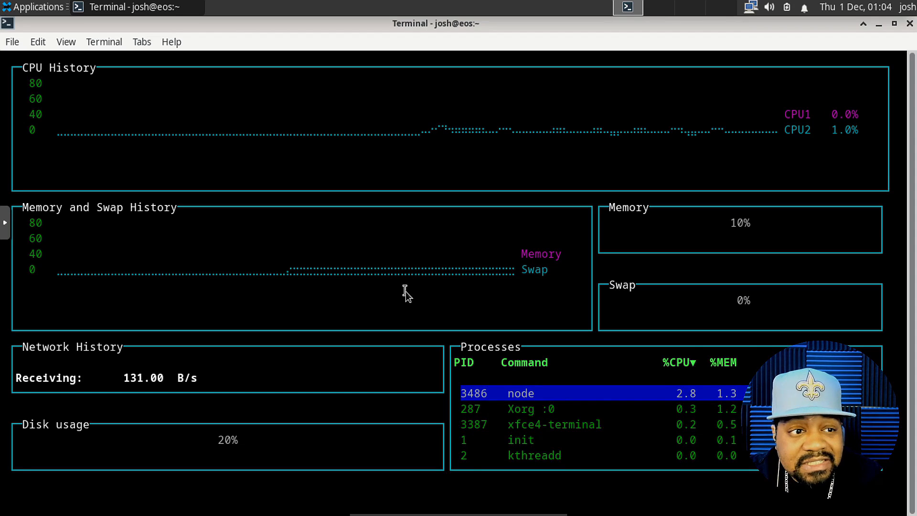
{"action": "key", "text": "q"}
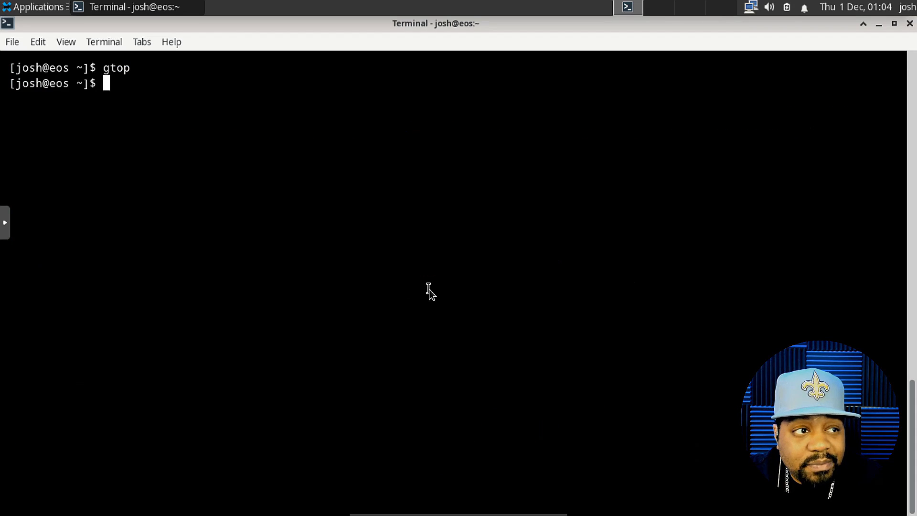
- Launch gtop a second time from the shell prompt
{"action": "type", "text": "gtop"}
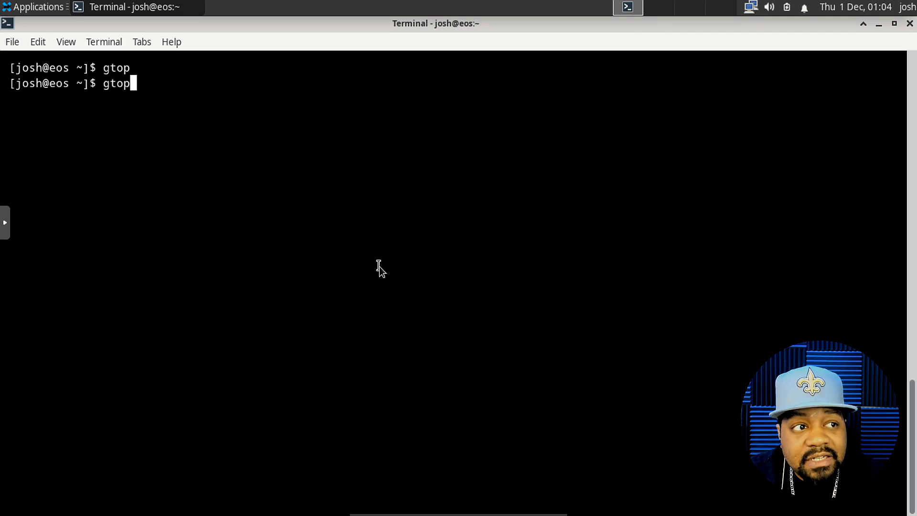
{"action": "key", "text": "Return"}
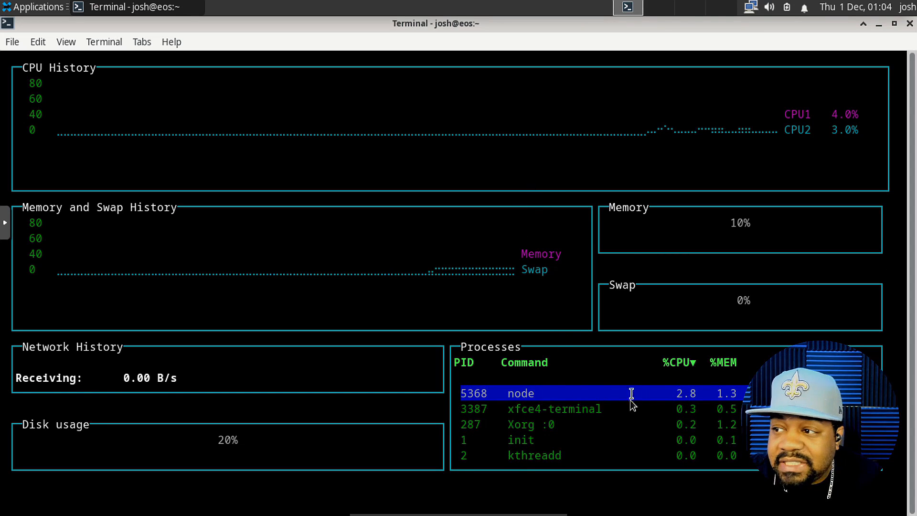
{"action": "mouse_move", "coordinate": [665, 326]}
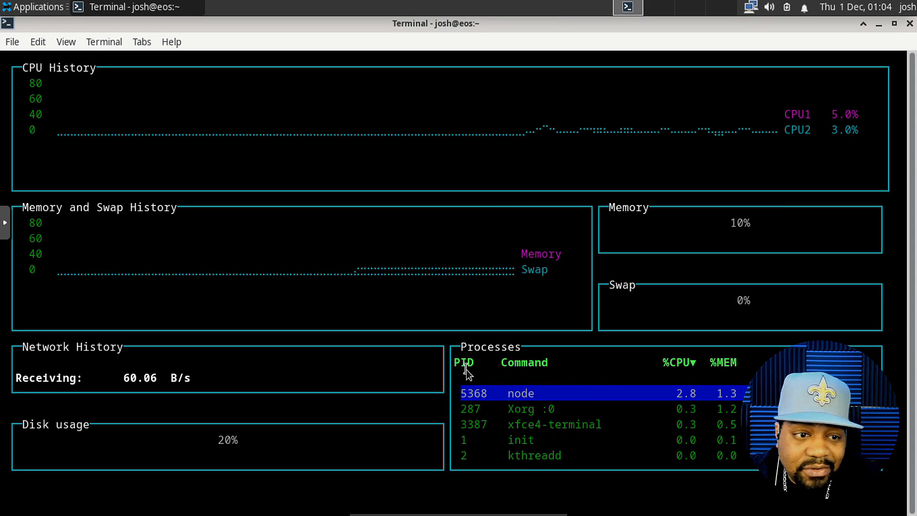
- Sort gtop's processes by PID (toggling order), then %CPU, then %MEM, and quit
{"action": "left_click", "coordinate": [463, 362]}
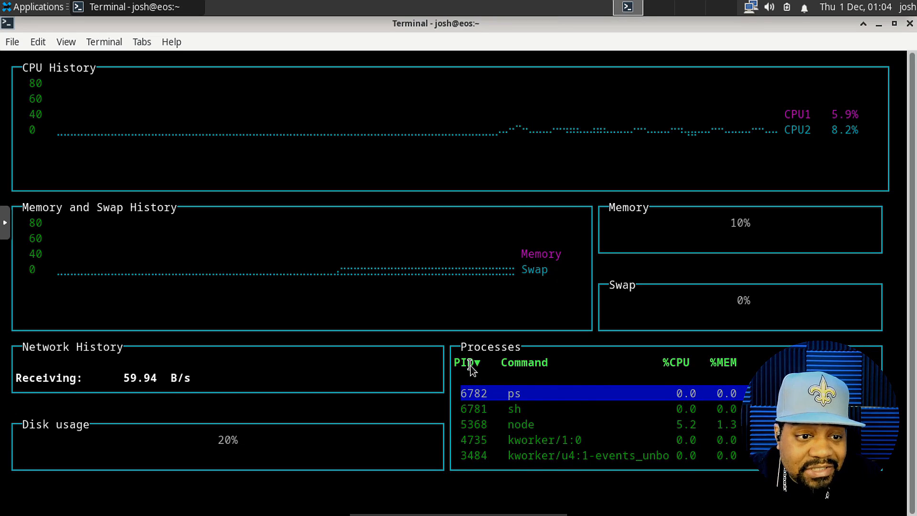
{"action": "left_click", "coordinate": [466, 362]}
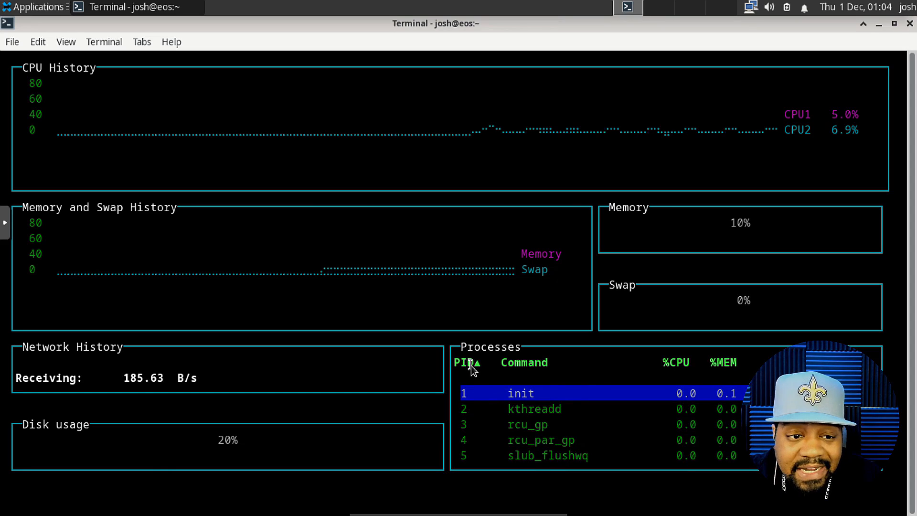
{"action": "left_click", "coordinate": [468, 362]}
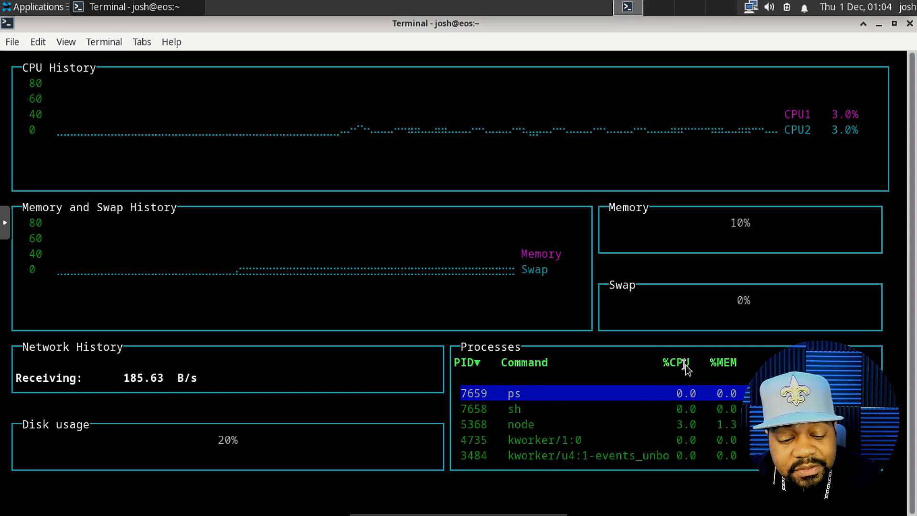
{"action": "left_click", "coordinate": [677, 361]}
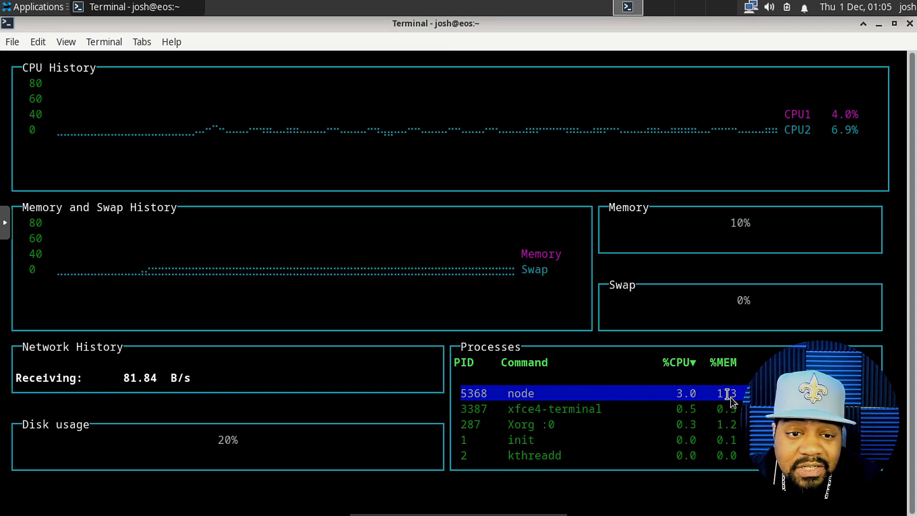
{"action": "left_click", "coordinate": [721, 361]}
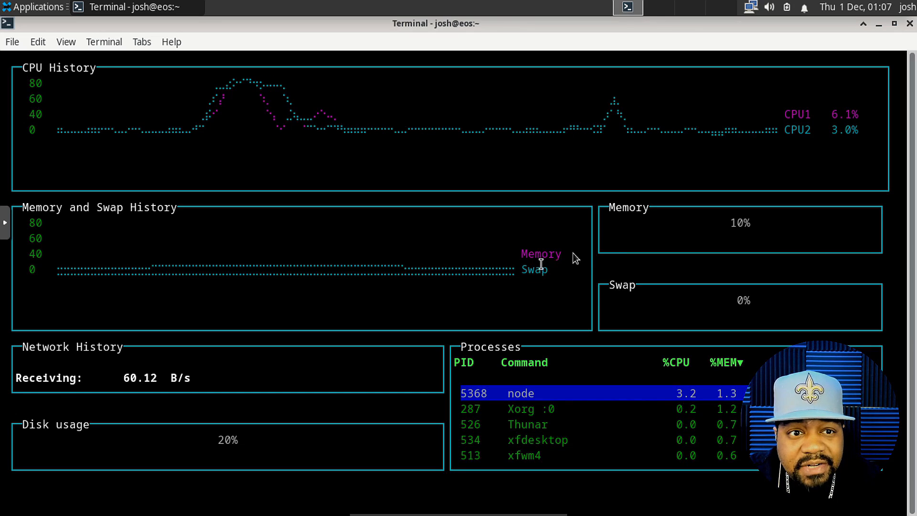
{"action": "key", "text": "q"}
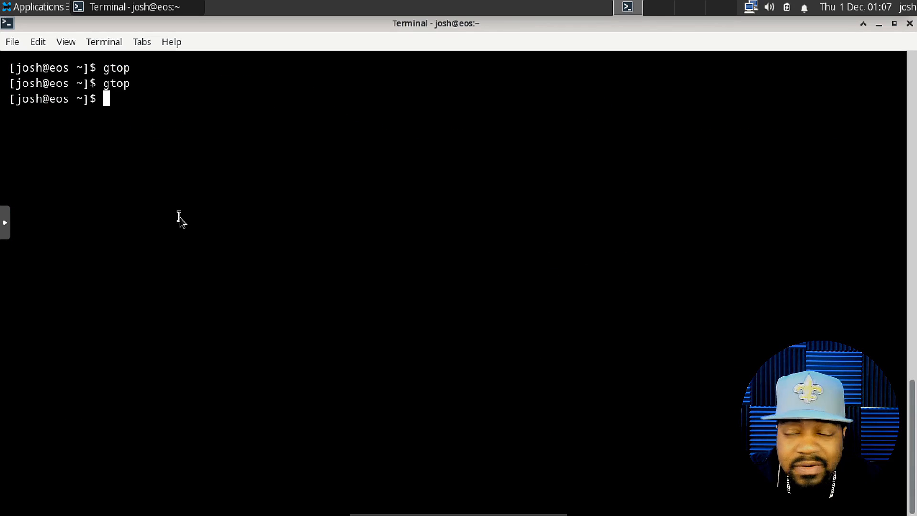